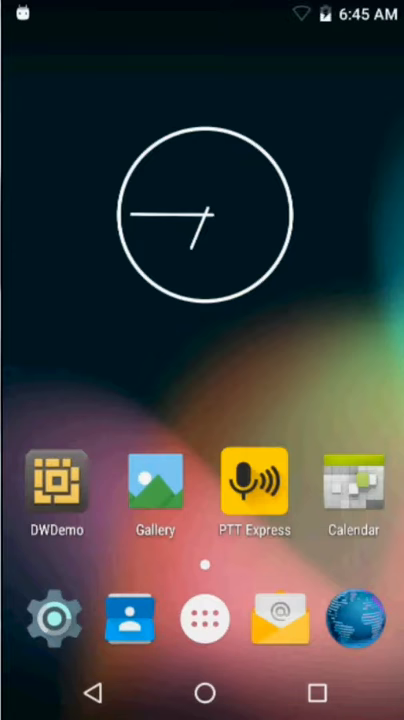
- Open Settings from the dock and scroll past Tap & pay to Location, Security and Accounts
left_click(54, 617)
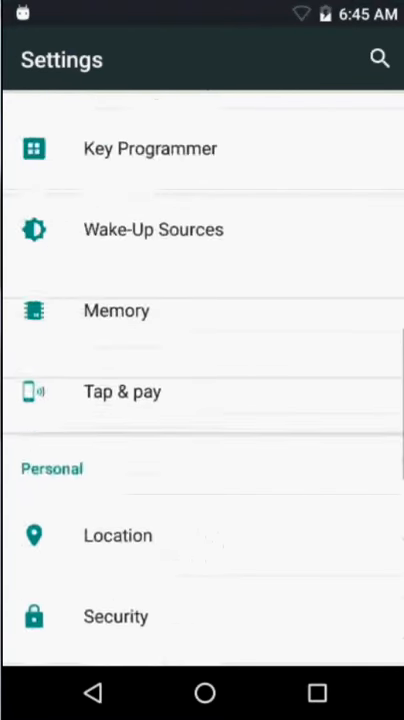
scroll("down", 3)
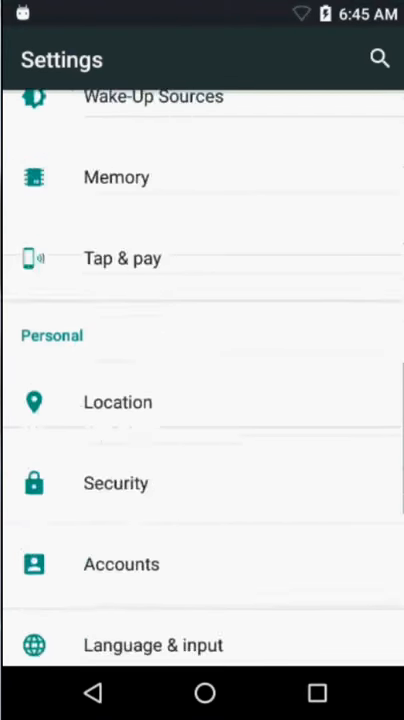